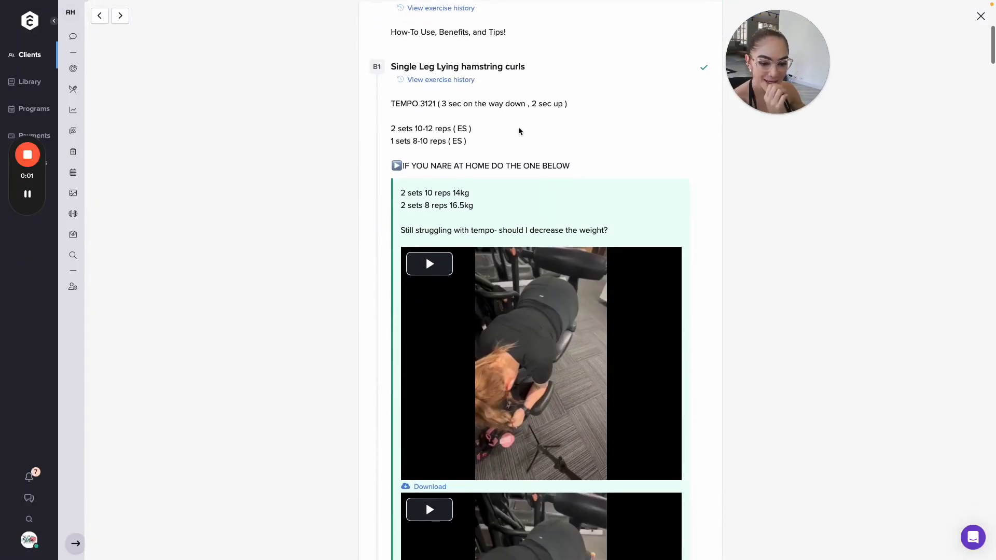
Play the client's single-leg lying hamstring curl video while discussing her tempo question.
click(429, 264)
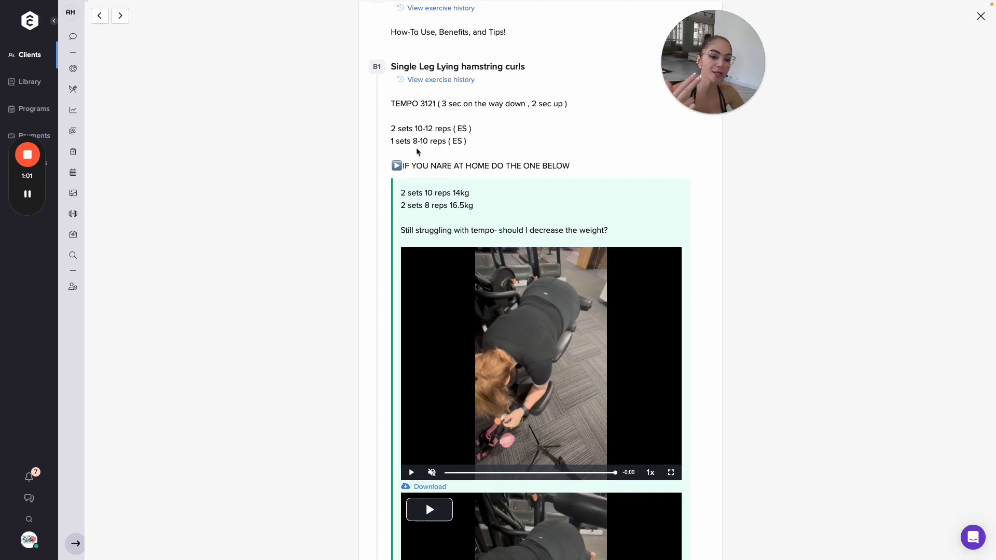
mouse_move(463, 145)
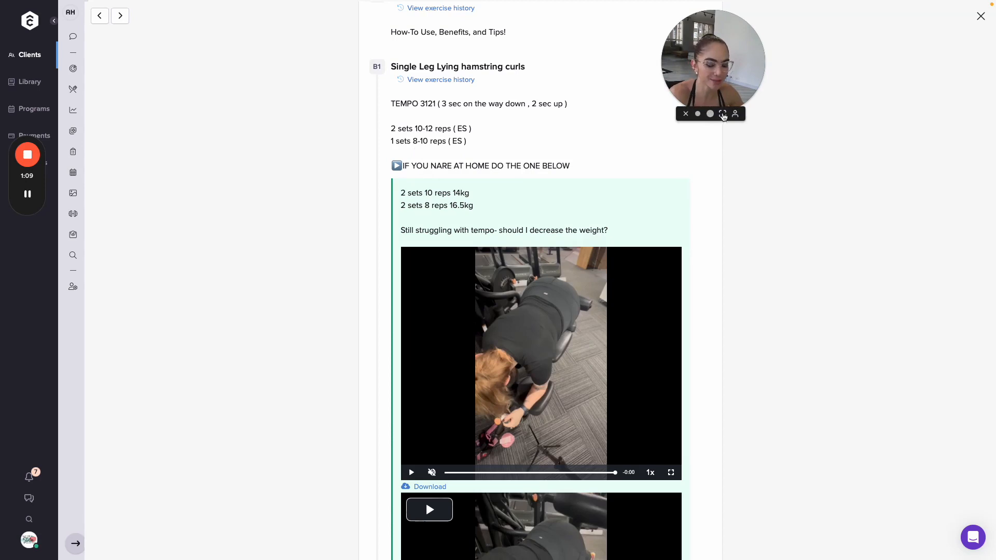
Expand the webcam bubble to a full-screen camera view.
click(723, 114)
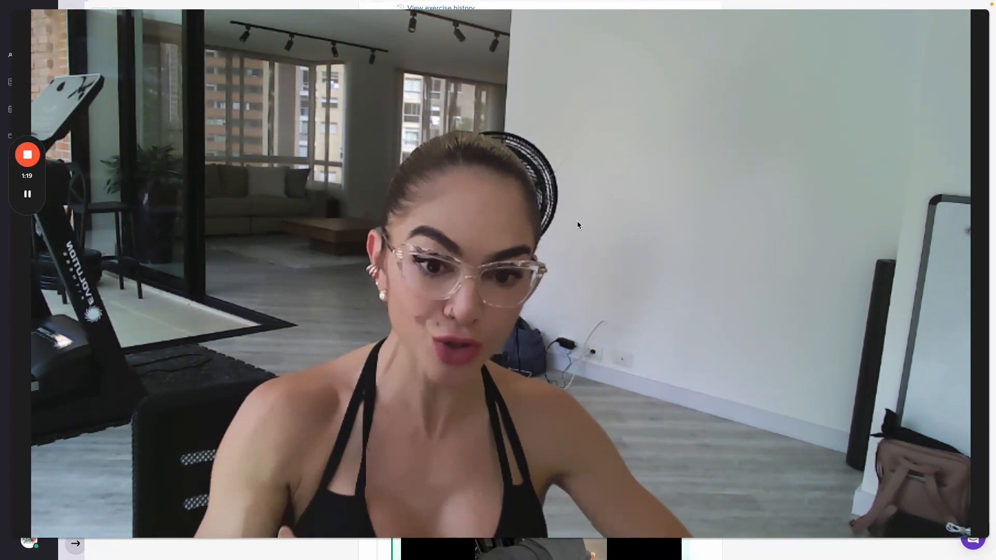